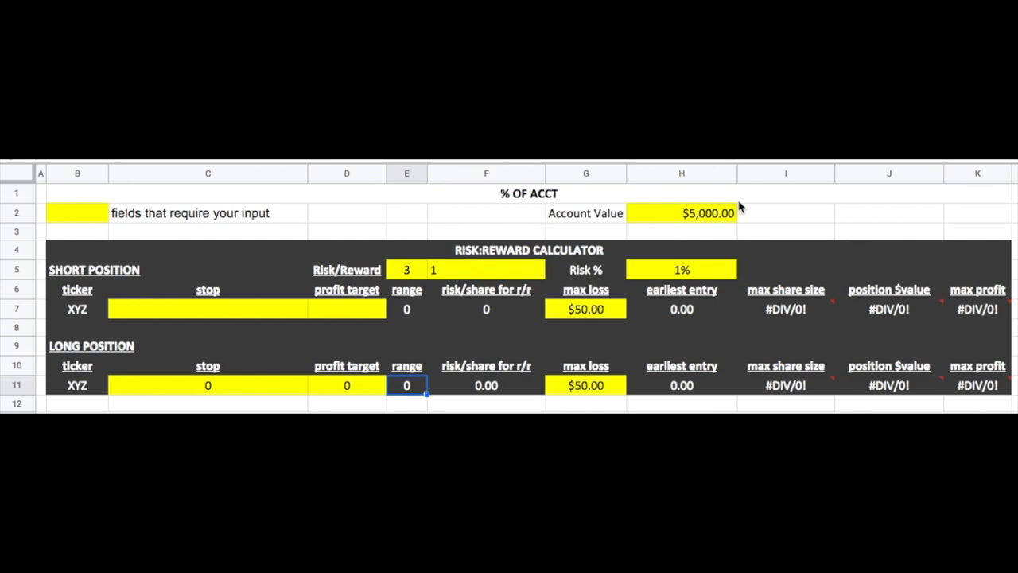
mouse_move(592, 194)
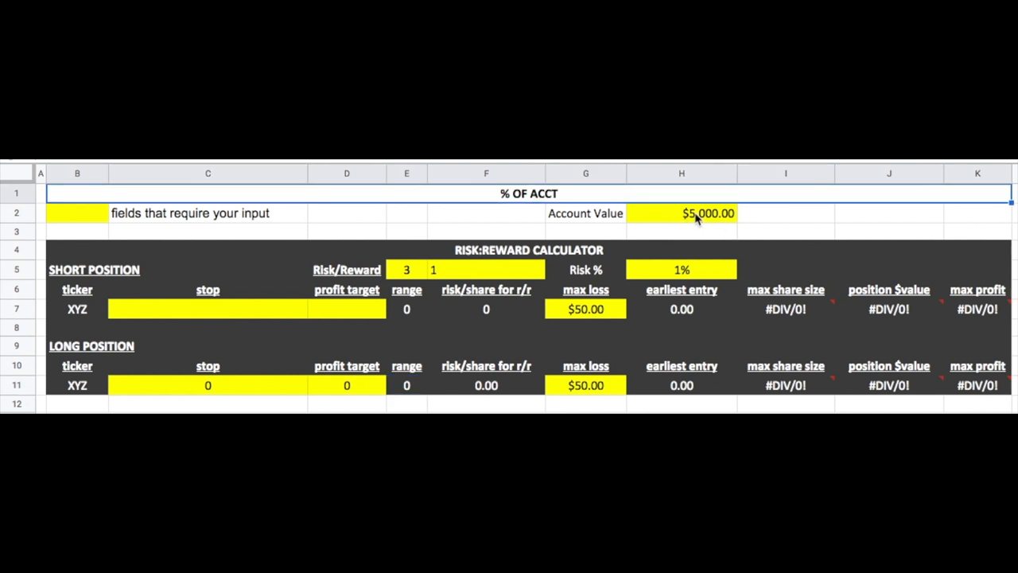
Fill the long position with target 1.5 and stop 1.1, yielding 500 shares and $150 profit.
click(681, 213)
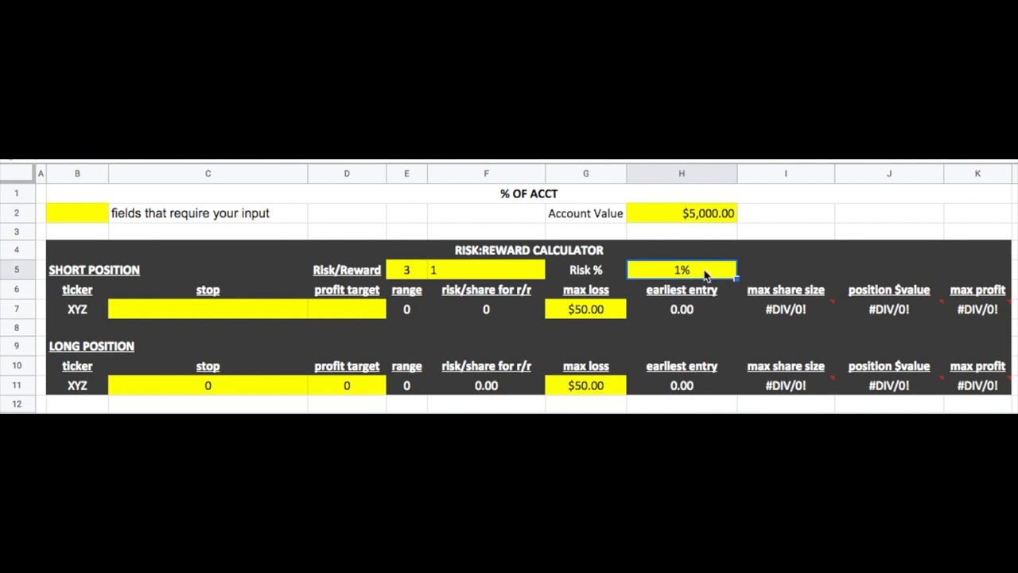
mouse_move(707, 277)
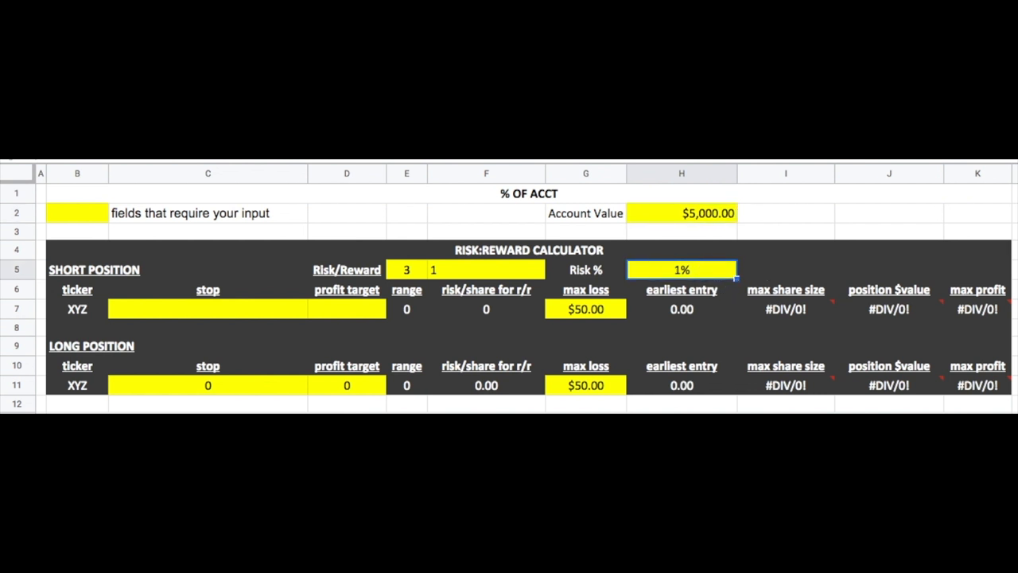
click(586, 385)
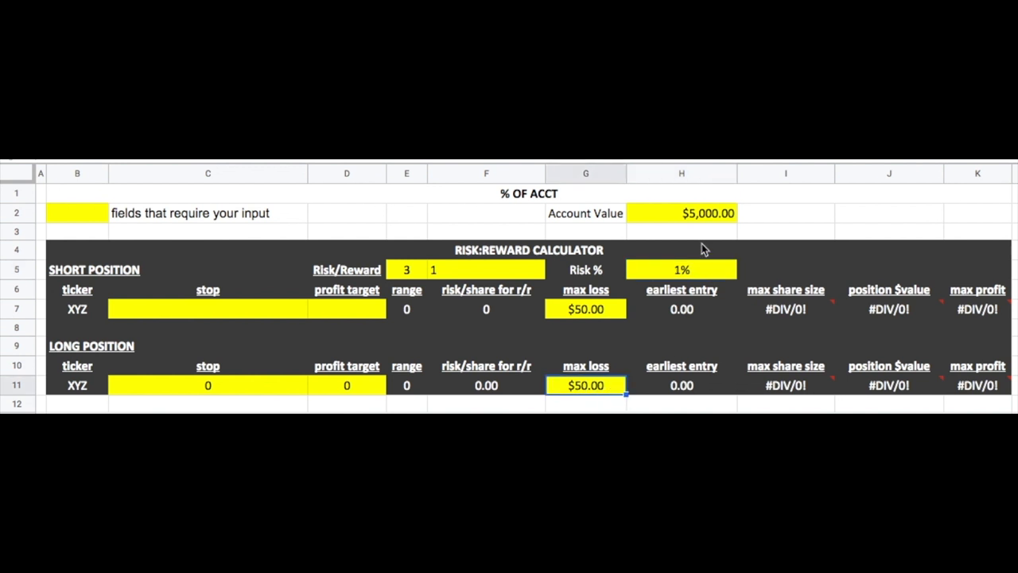
mouse_move(808, 312)
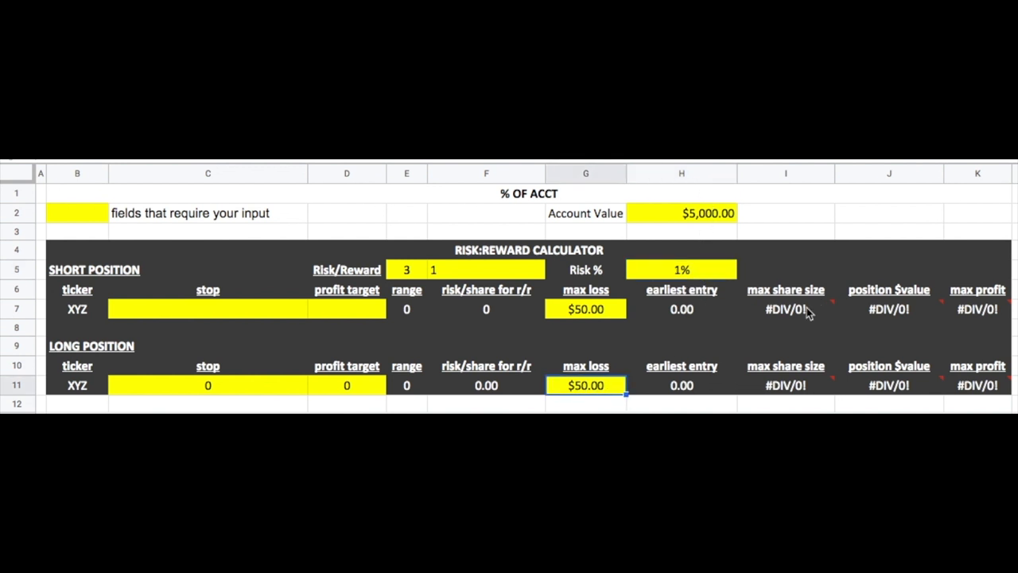
mouse_move(207, 404)
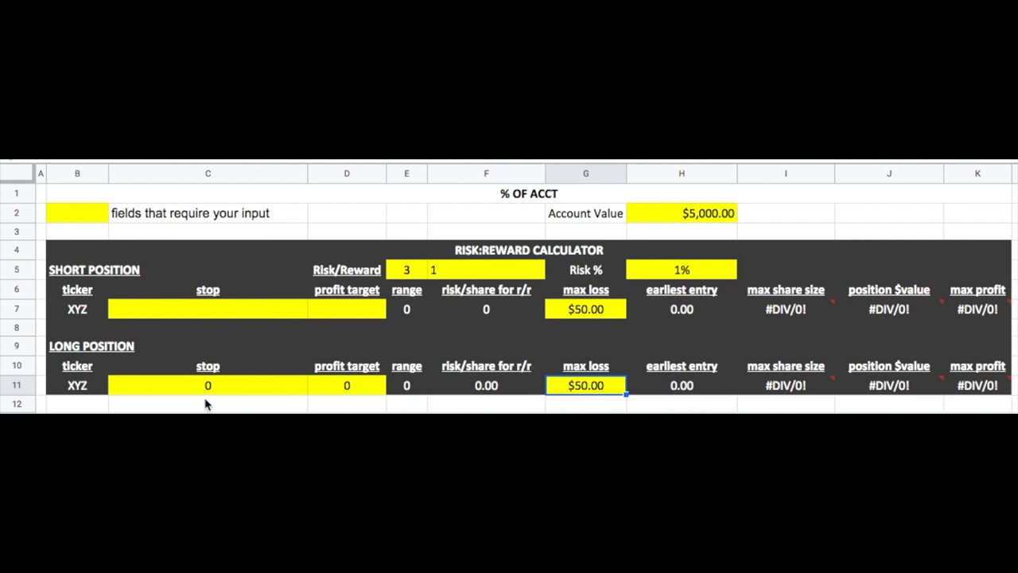
click(207, 385)
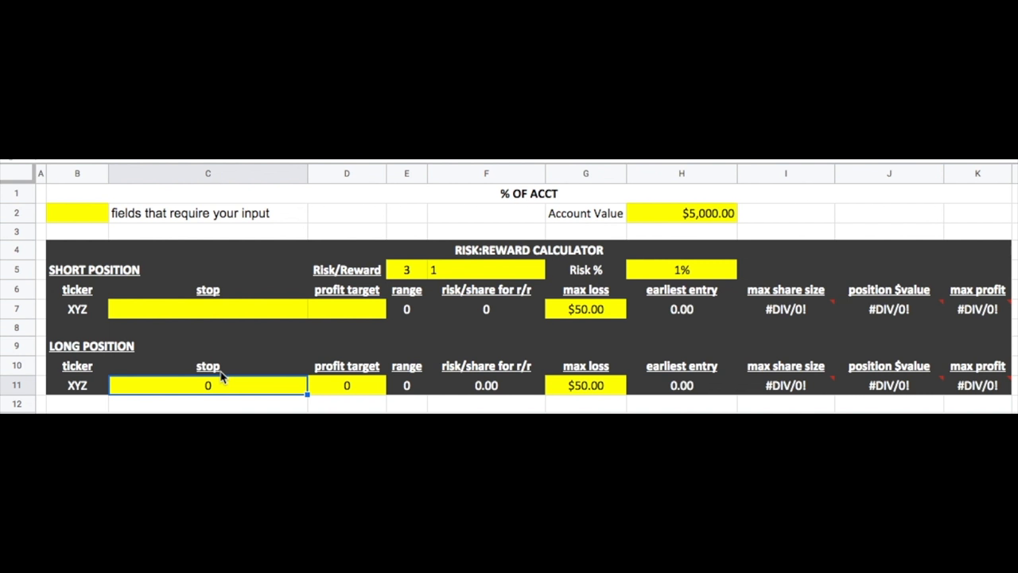
click(347, 385)
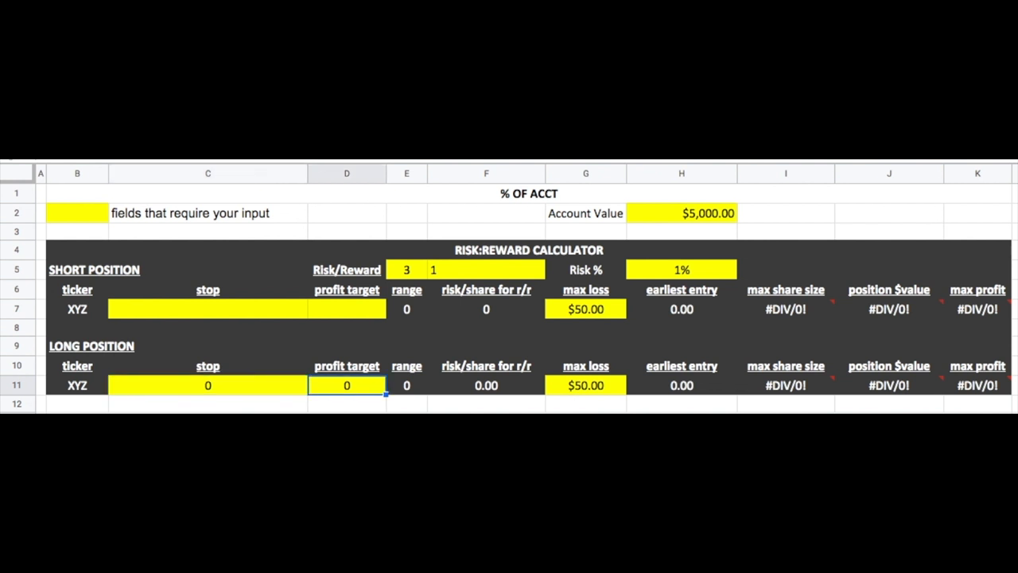
text(1.5)
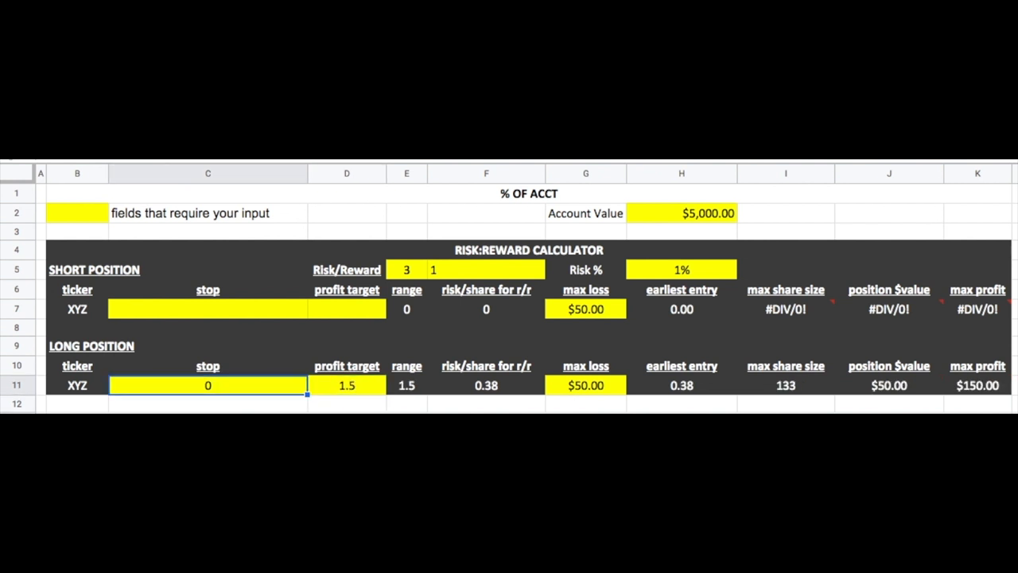
text(1.1)
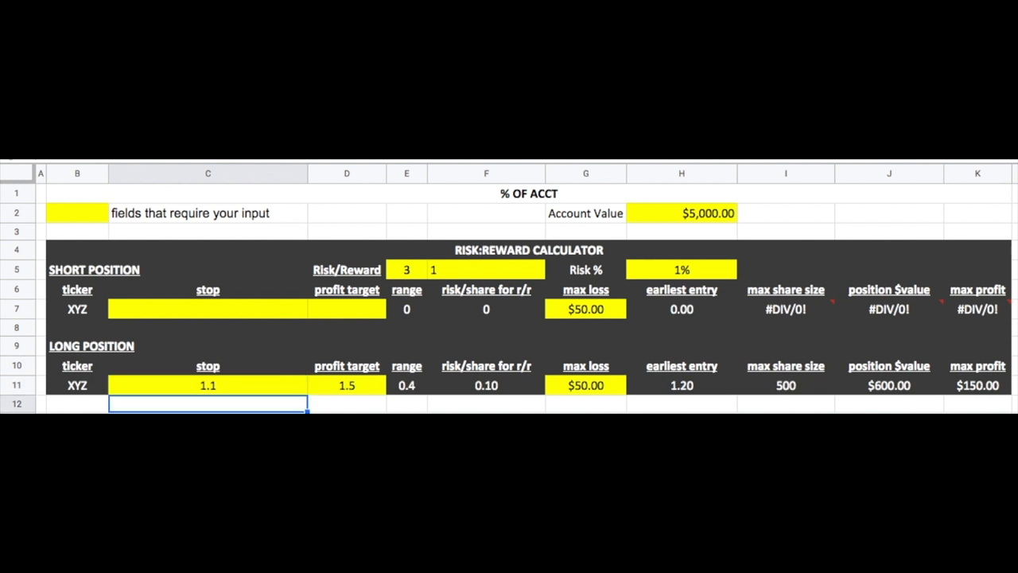
click(681, 385)
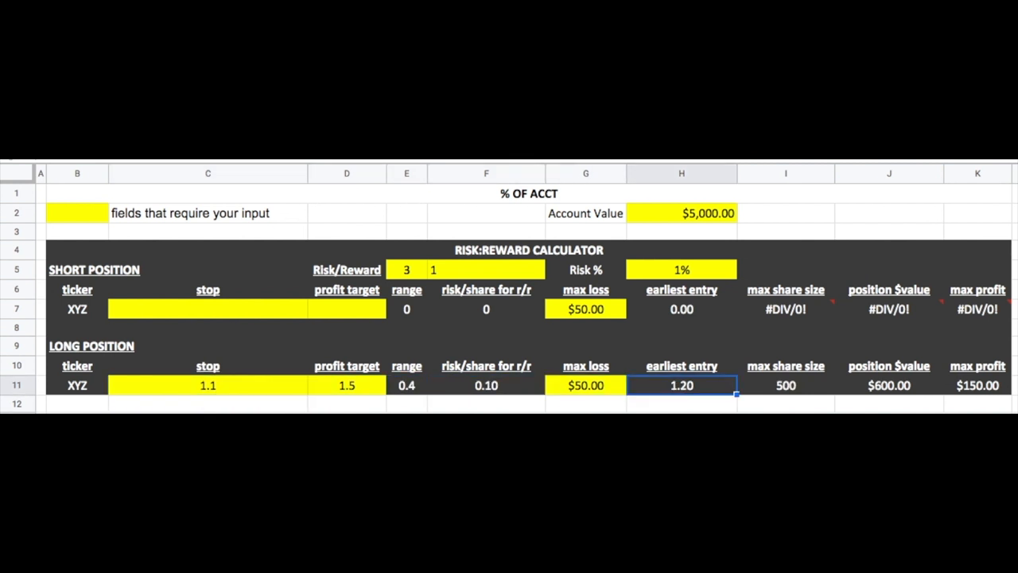
click(681, 364)
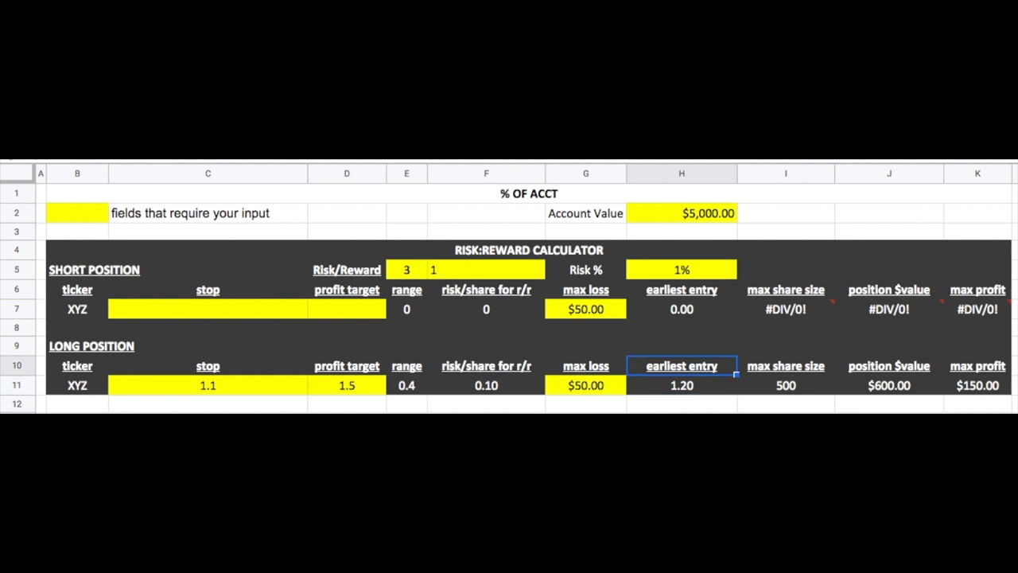
click(407, 269)
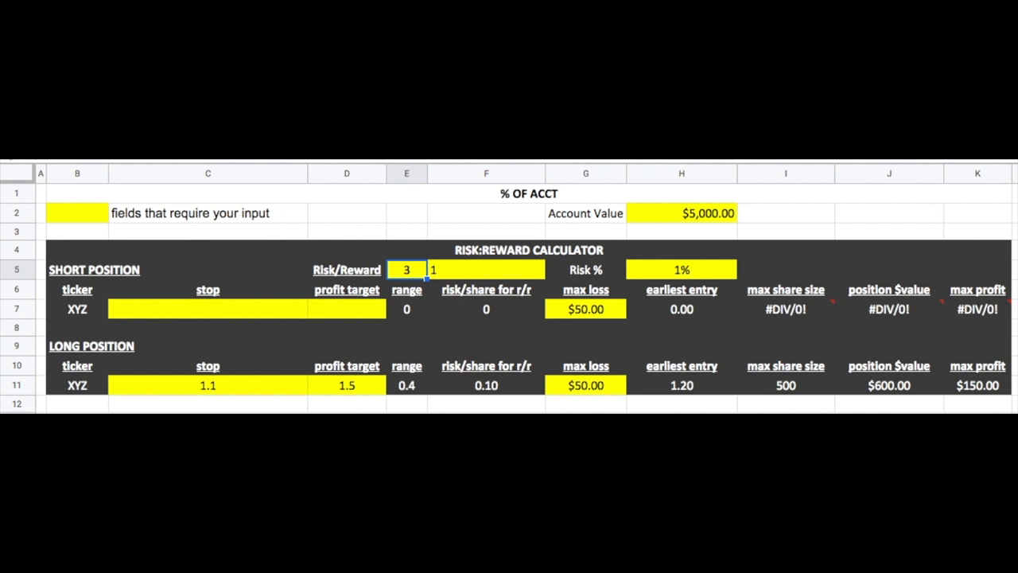
click(407, 385)
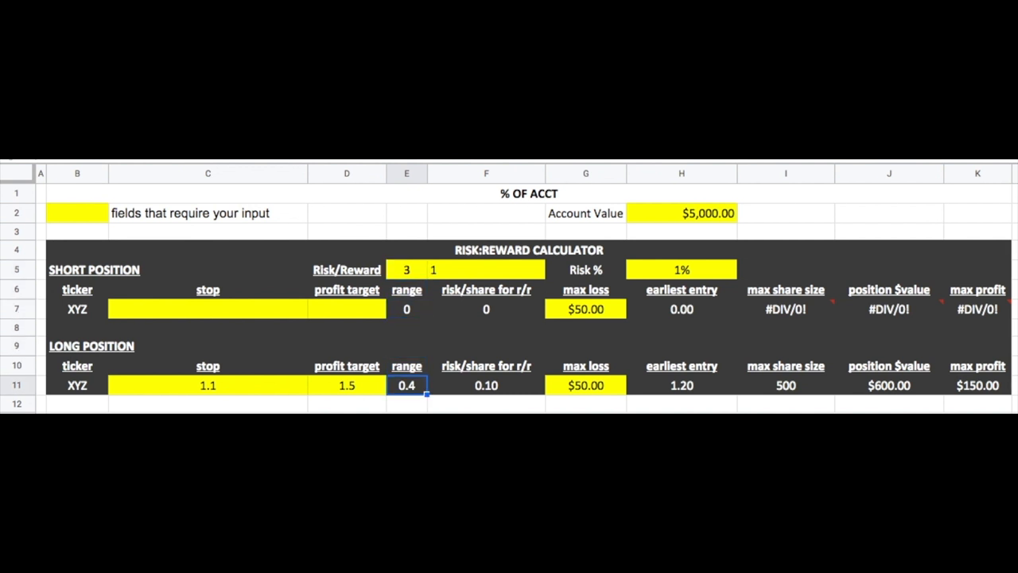
click(207, 385)
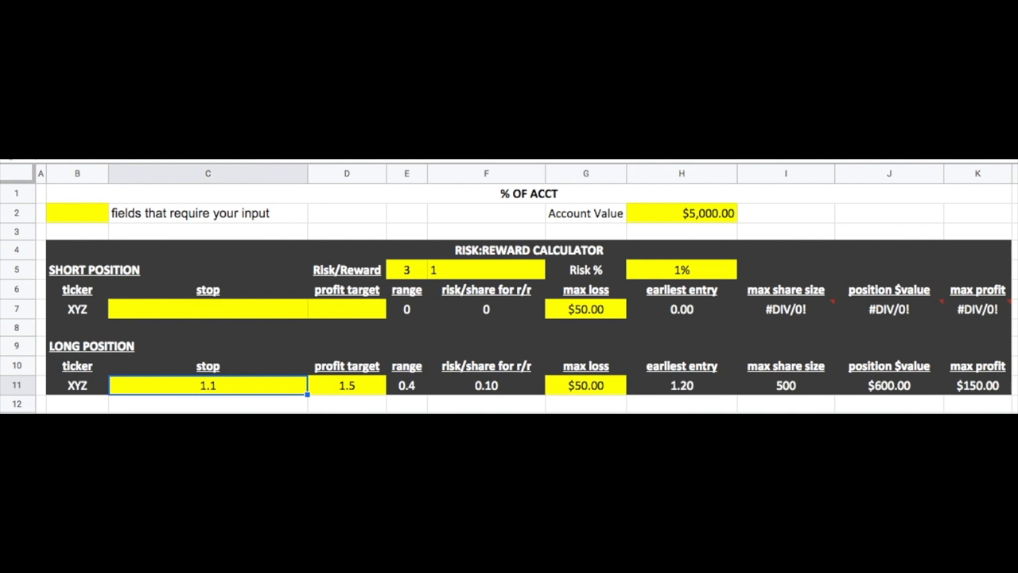
click(347, 385)
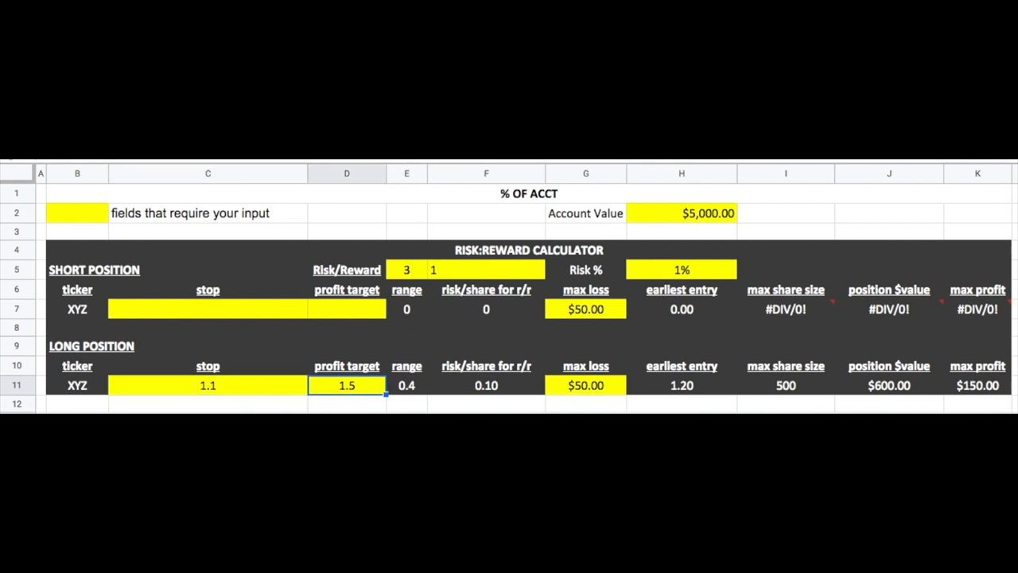
click(487, 385)
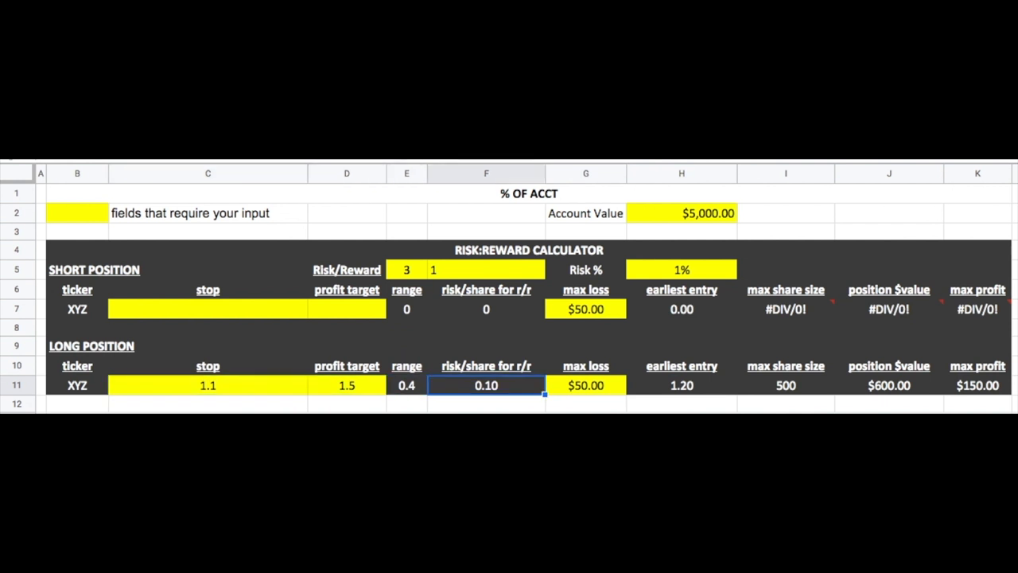
click(681, 385)
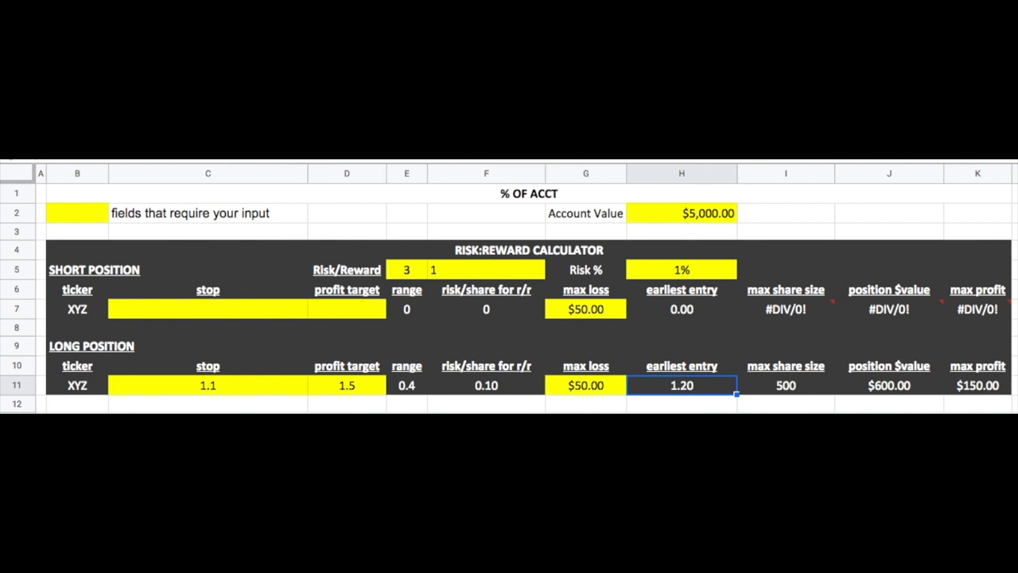